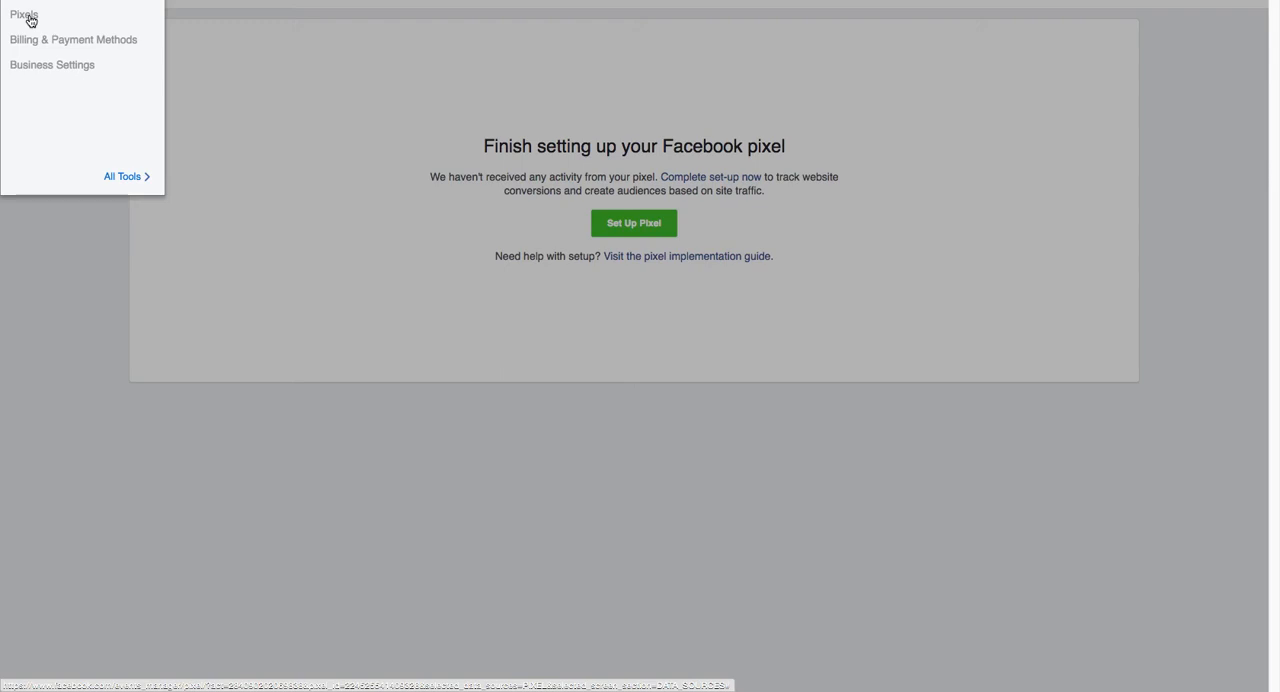
mouse_move(262, 160)
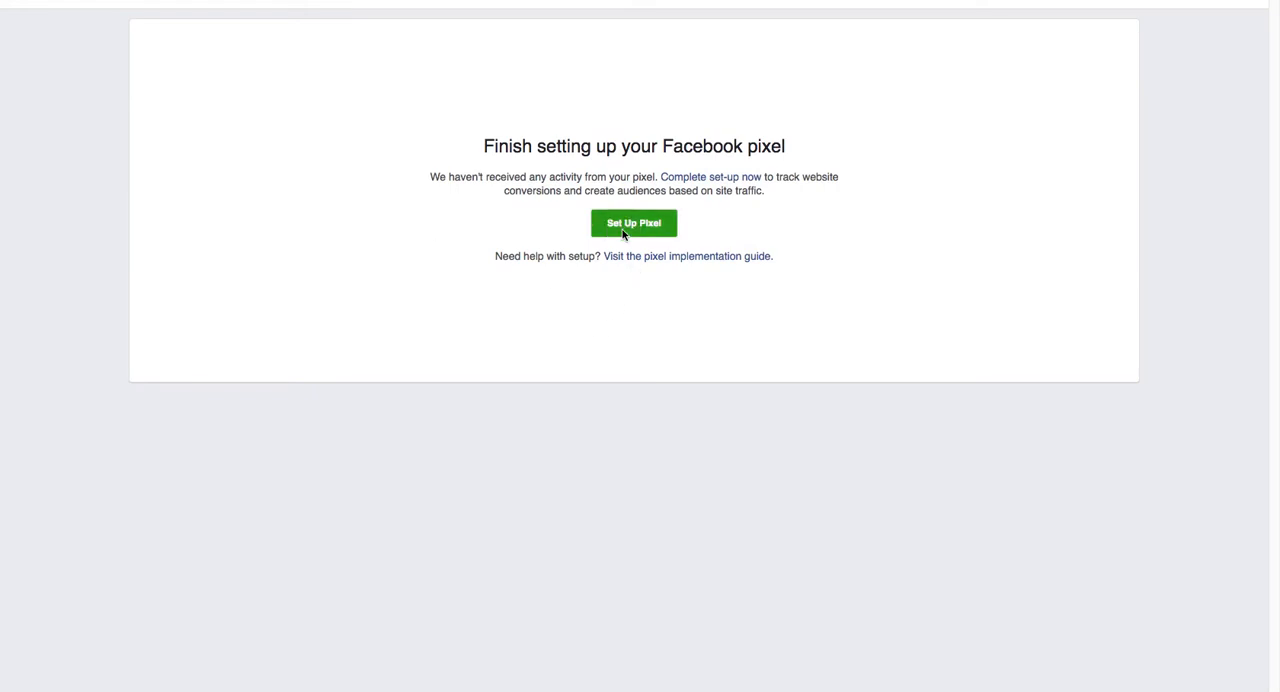
Step: Choose manual pixel installation in Facebook Business Manager and copy the entire pixel code
left_click(632, 224)
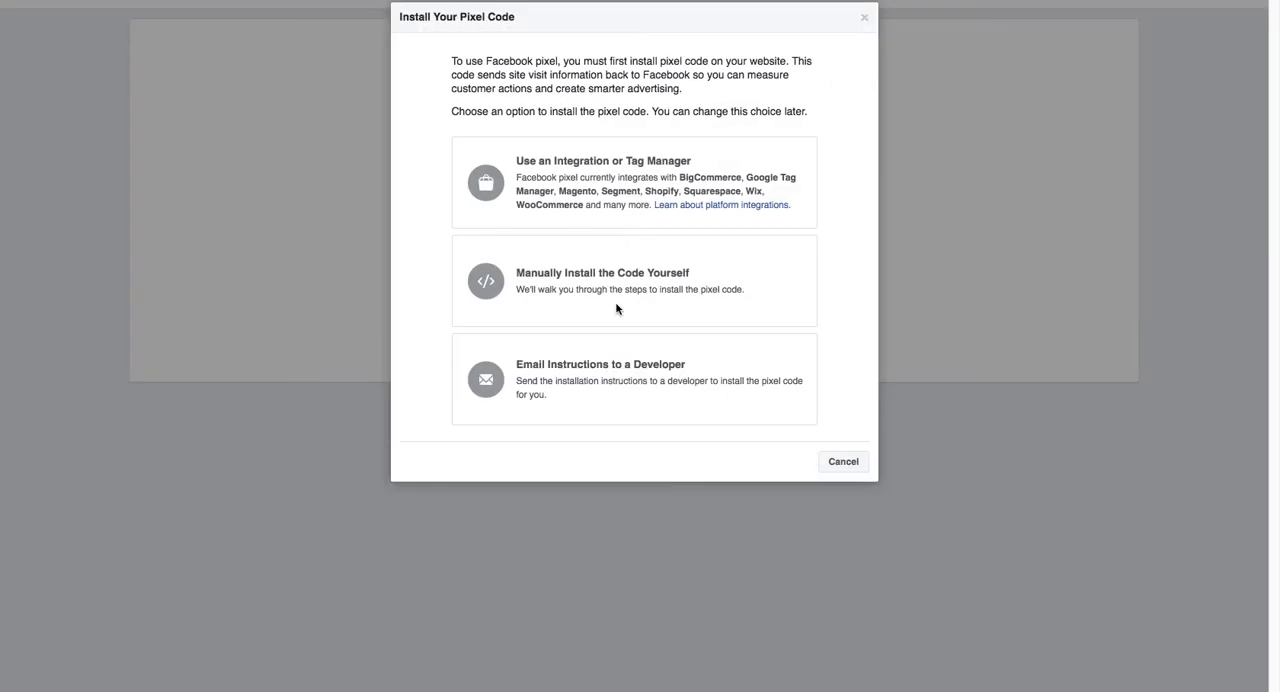
left_click(634, 280)
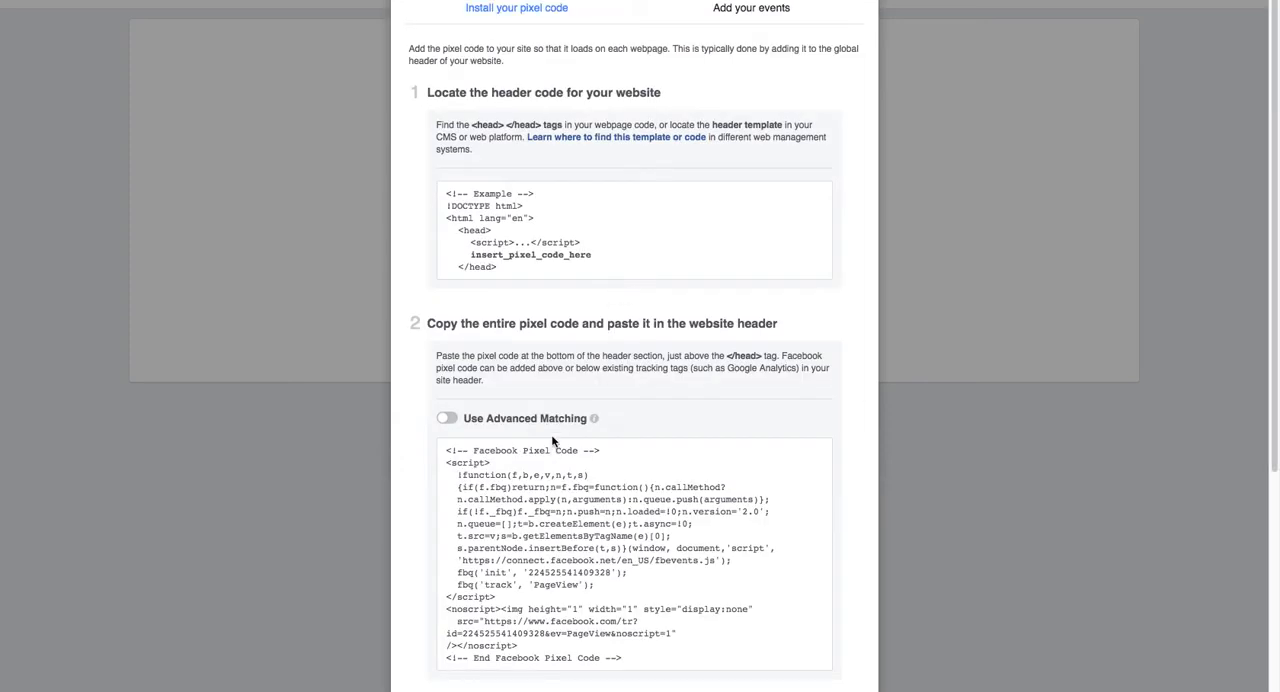
left_click(634, 550)
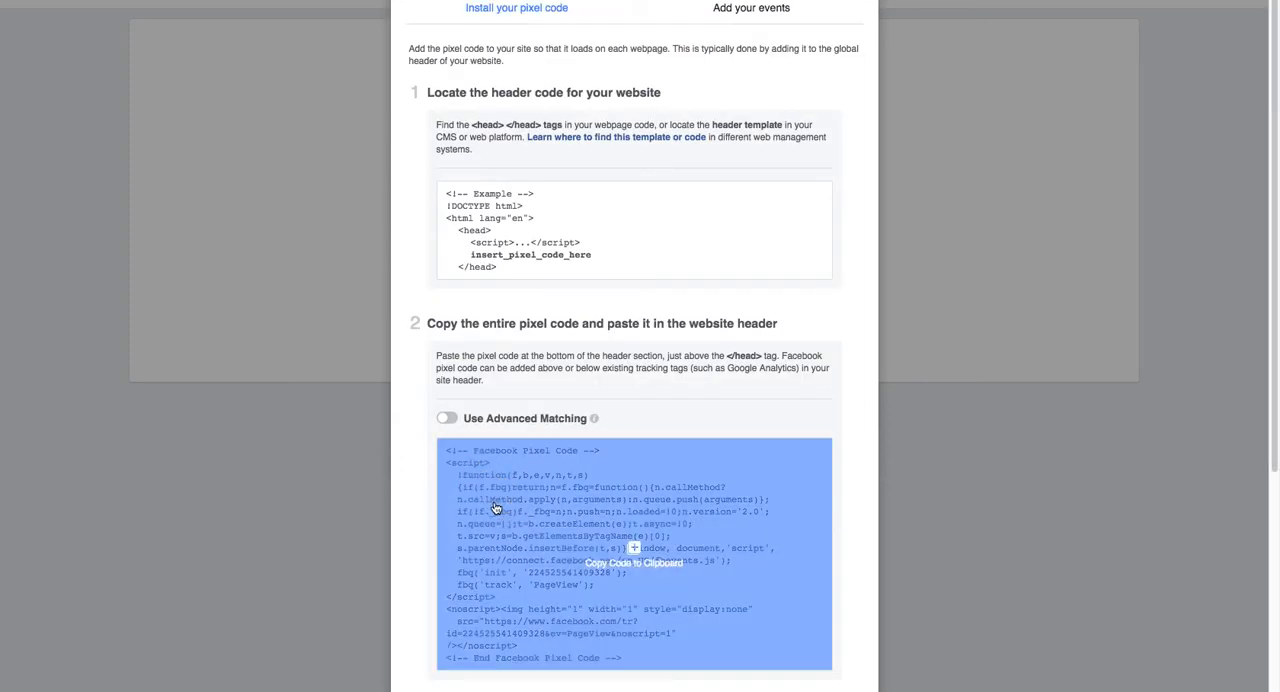
left_click(636, 562)
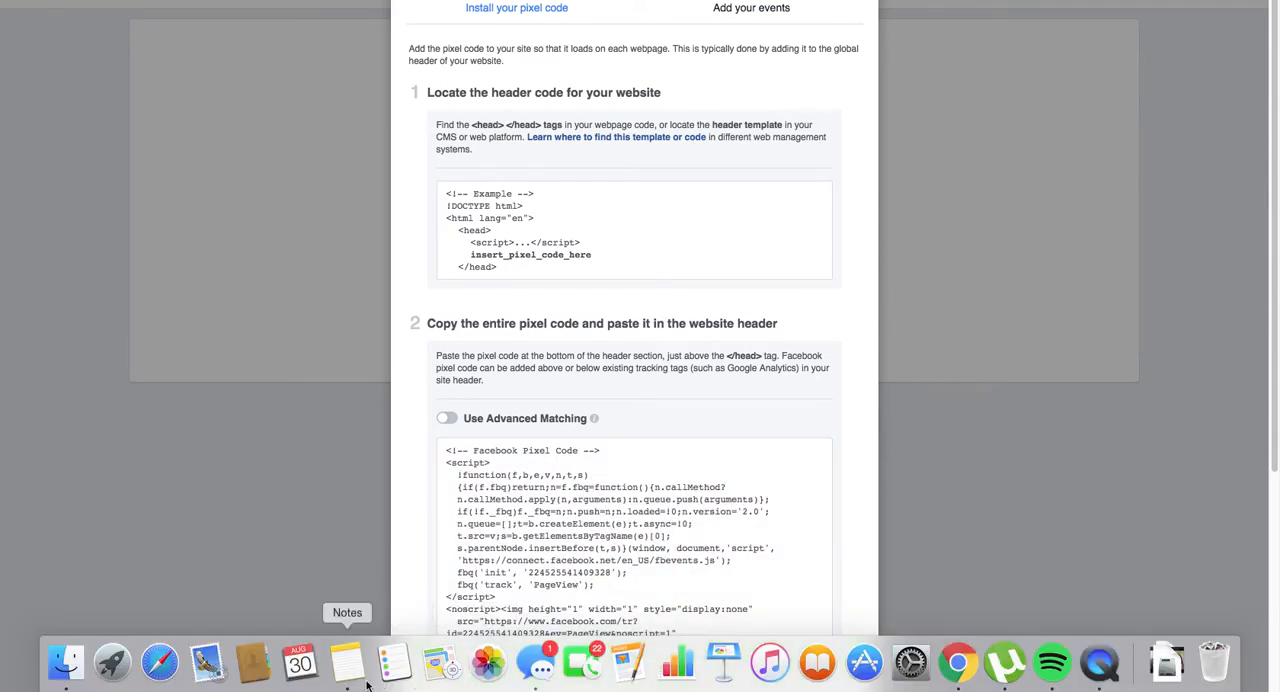
Step: Copy the pixel ID from the saved Facebook pixel code note in Notes
left_click(346, 662)
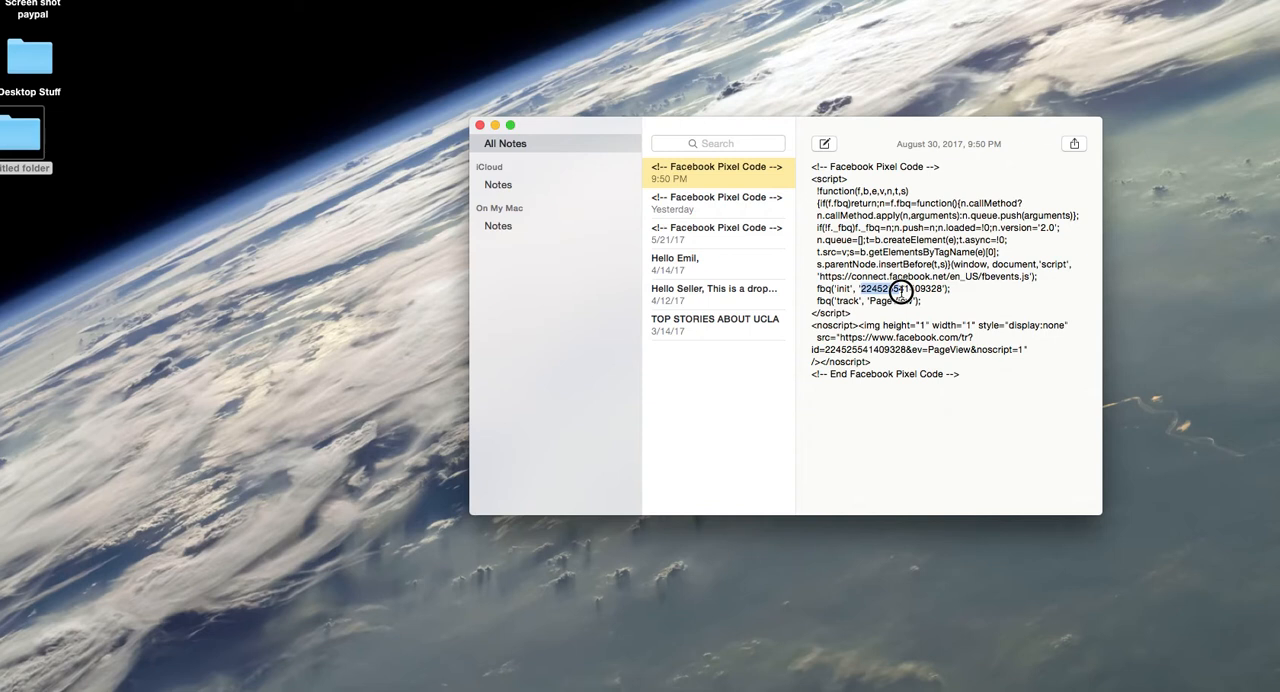
right_click(896, 288)
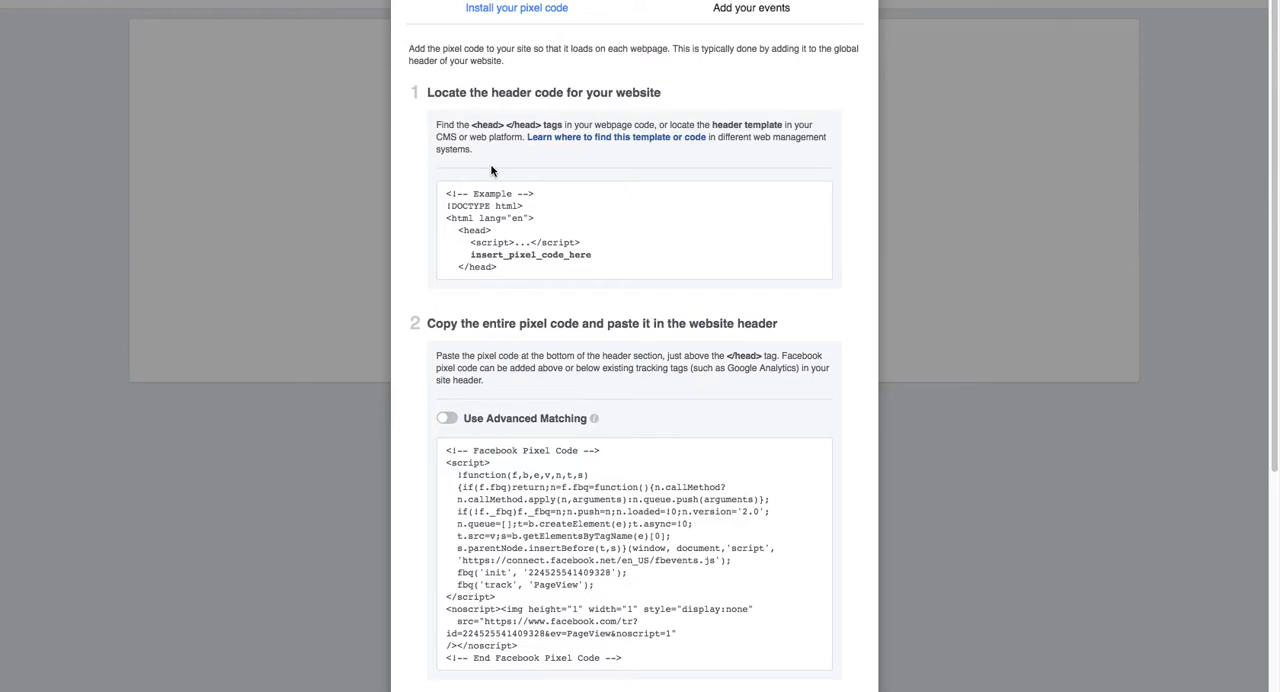
mouse_move(492, 170)
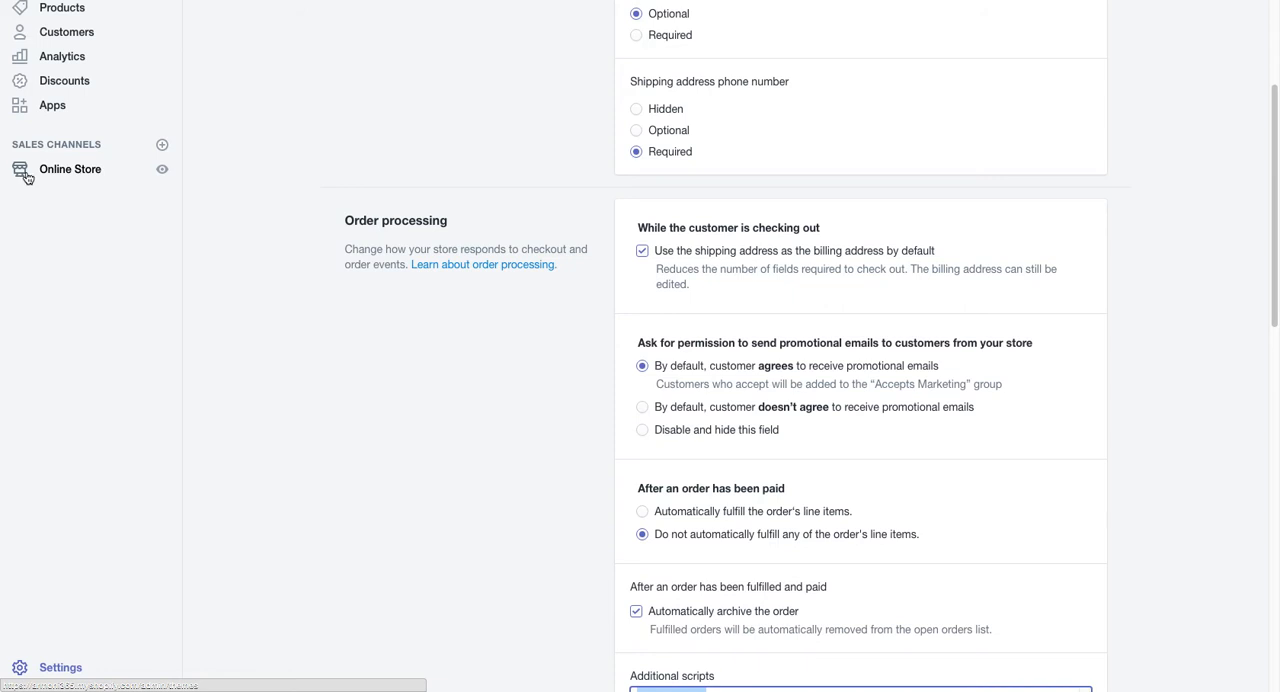
Step: Paste the pixel ID into Online Store Preferences' Facebook Pixel ID field, then discard the change
left_click(70, 168)
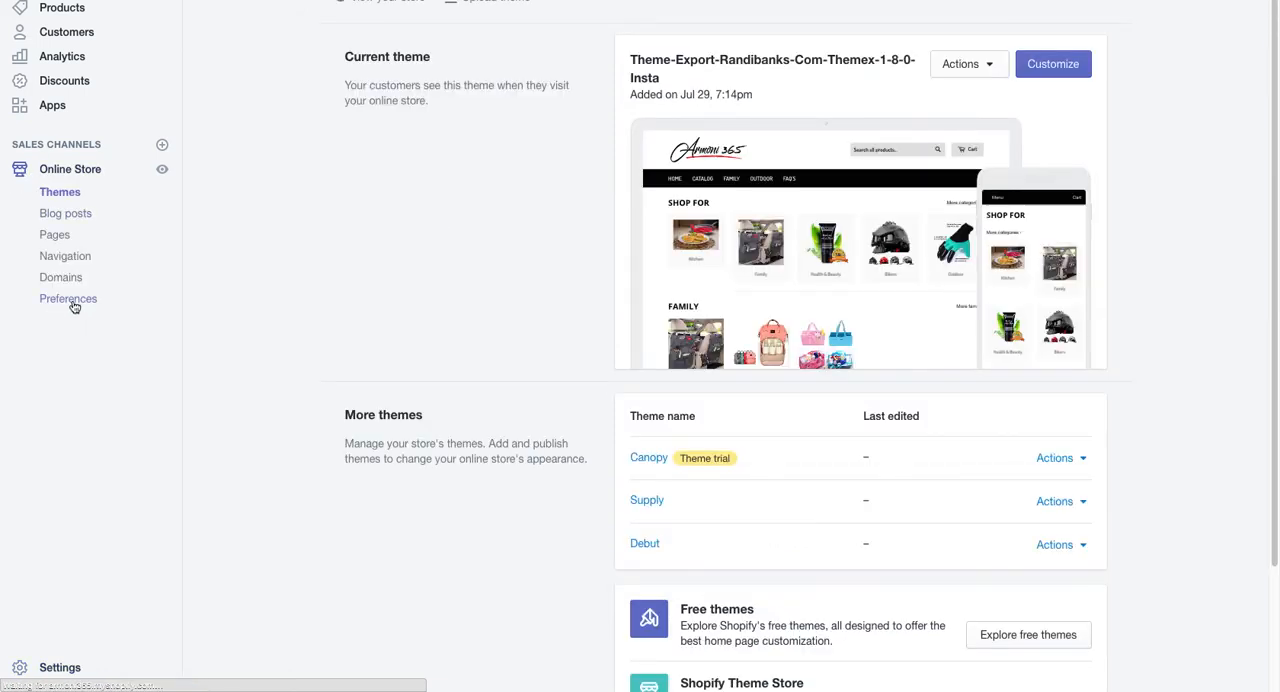
left_click(68, 298)
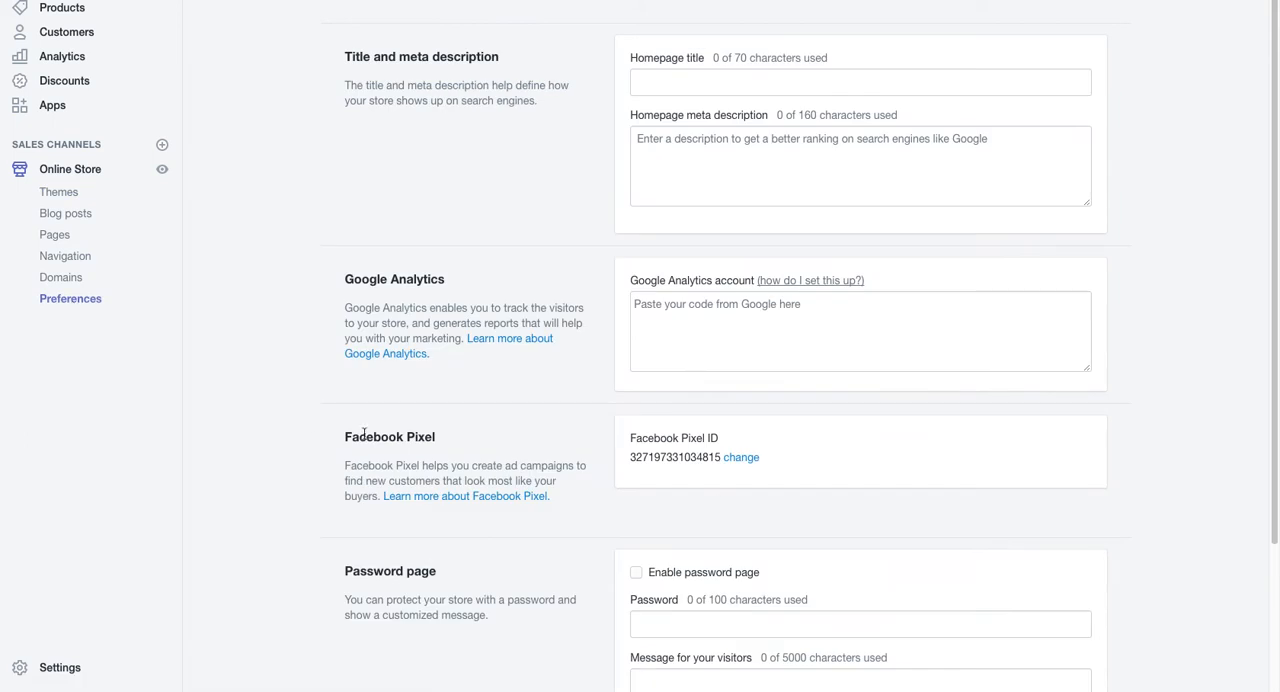
mouse_move(730, 472)
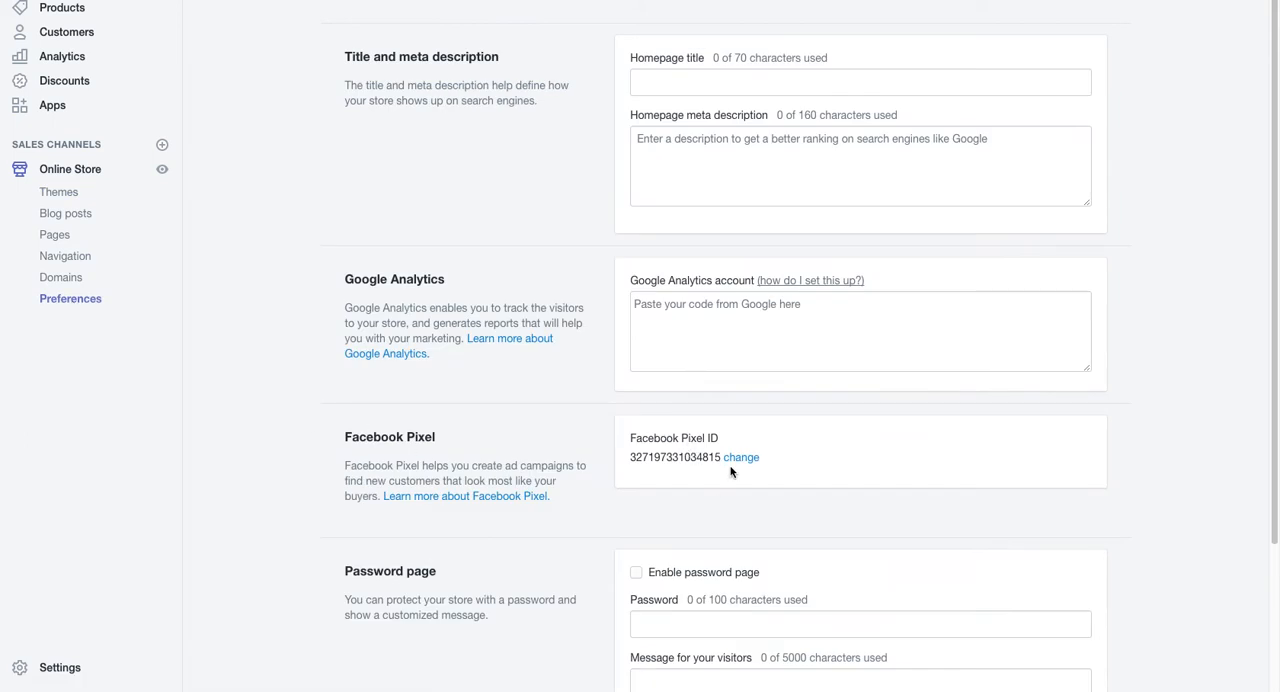
left_click(740, 456)
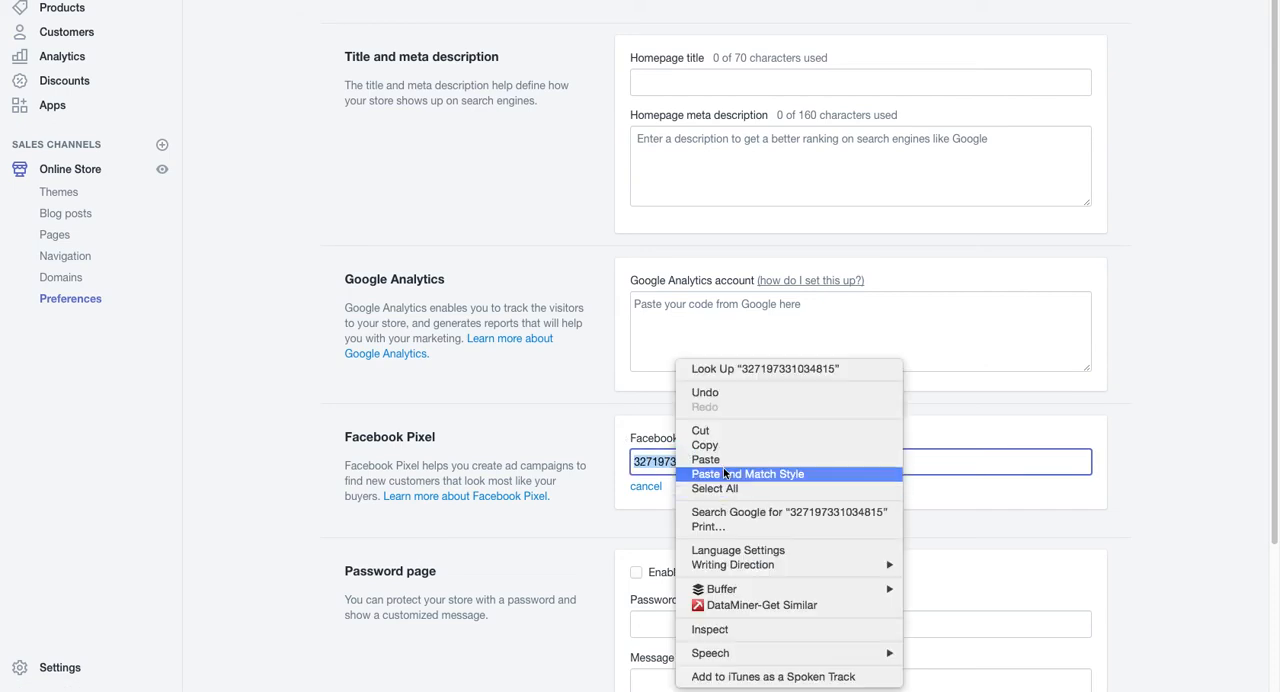
left_click(706, 460)
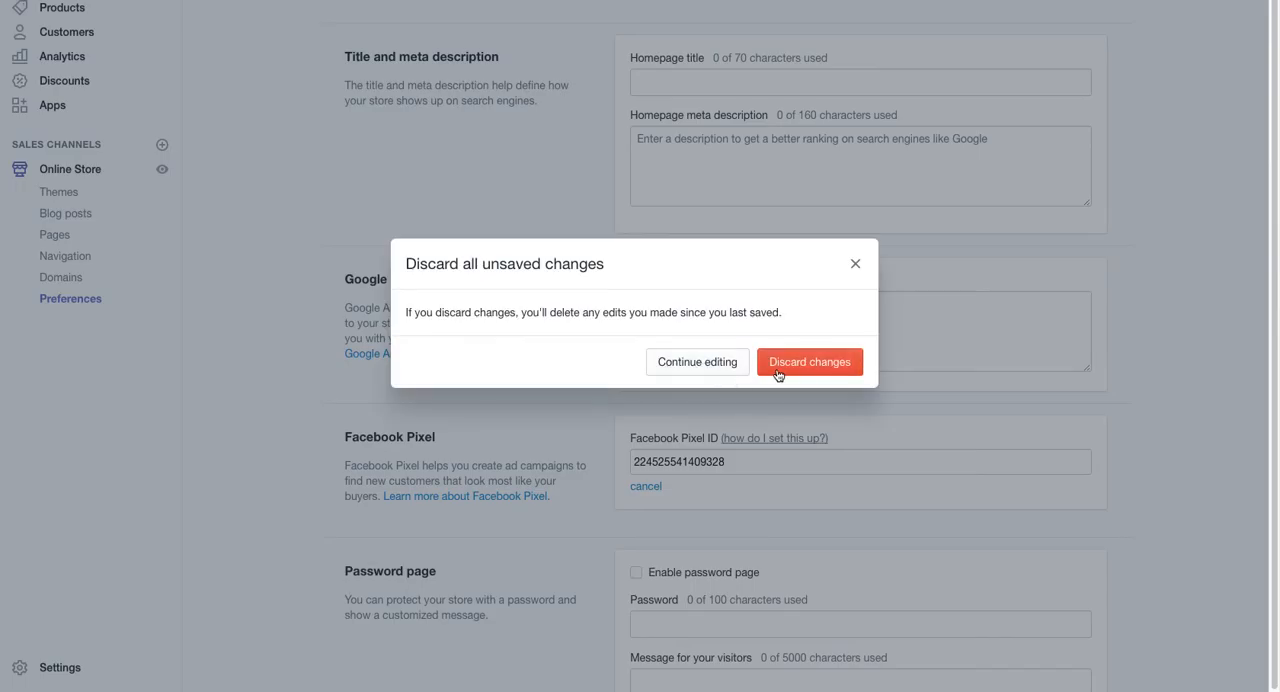
left_click(810, 360)
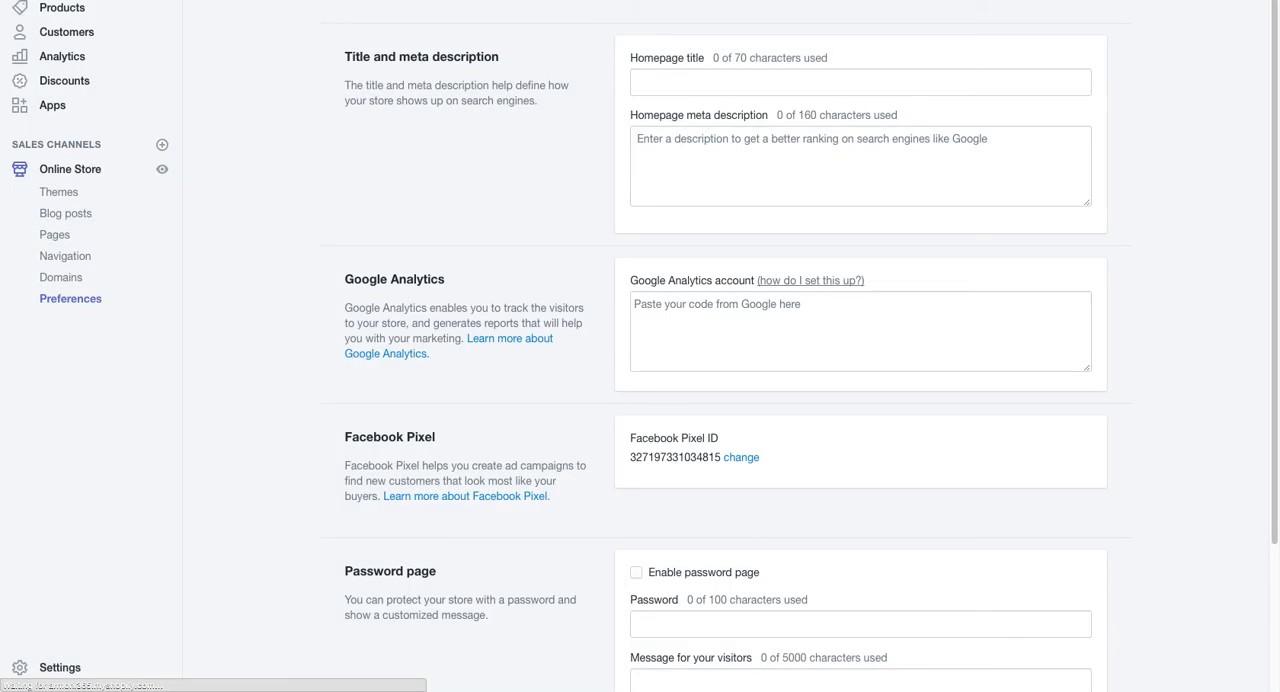
mouse_move(956, 662)
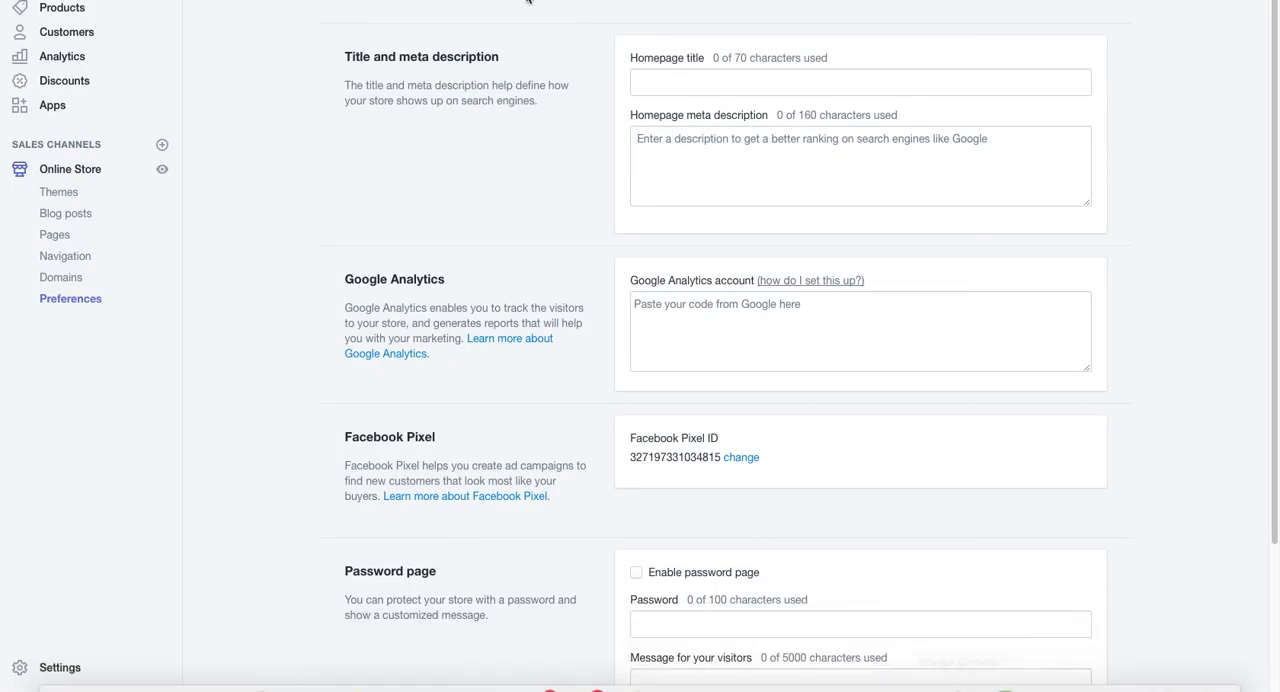
Step: Copy the whole saved Facebook pixel code from the Notes note
left_click(740, 456)
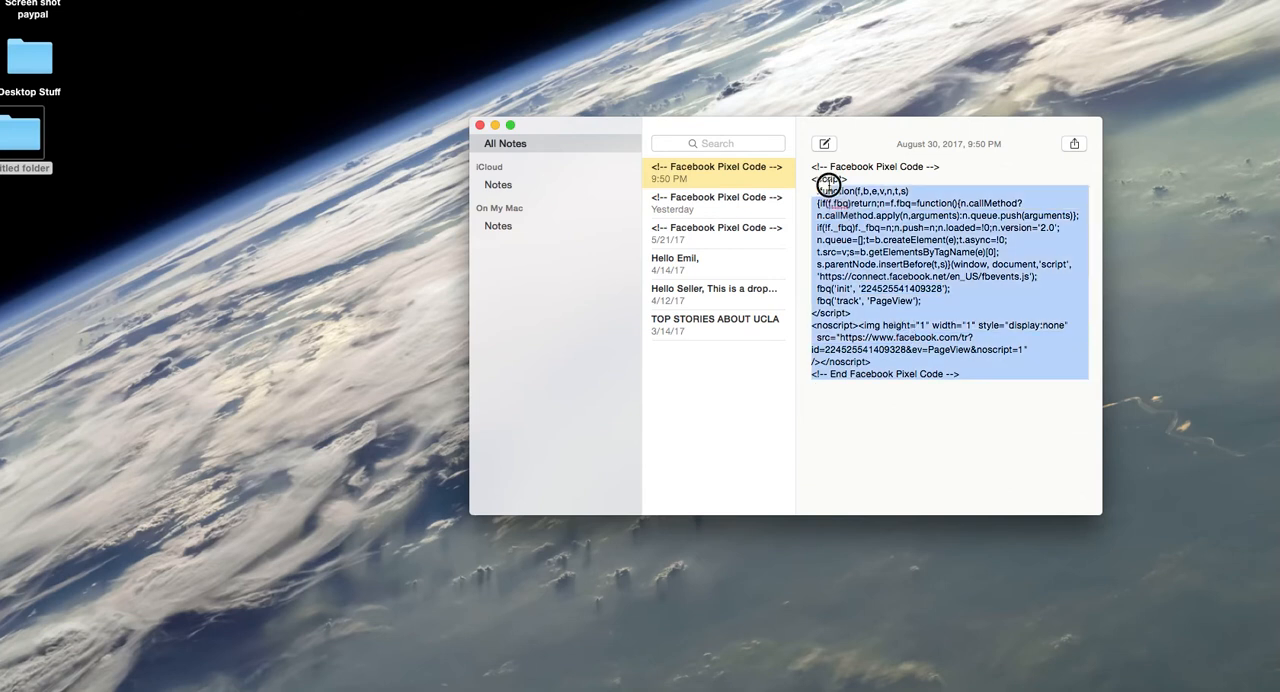
right_click(828, 182)
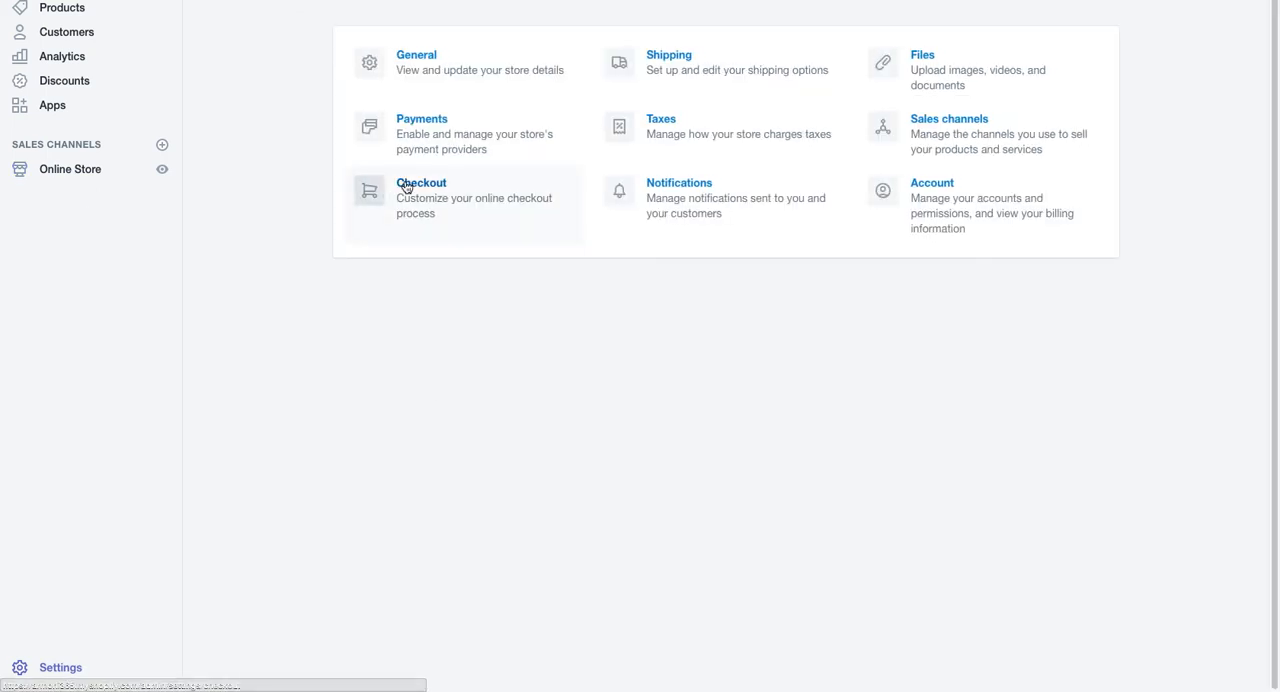
Step: Place the full Facebook pixel code in the Checkout settings' Additional scripts box
left_click(424, 182)
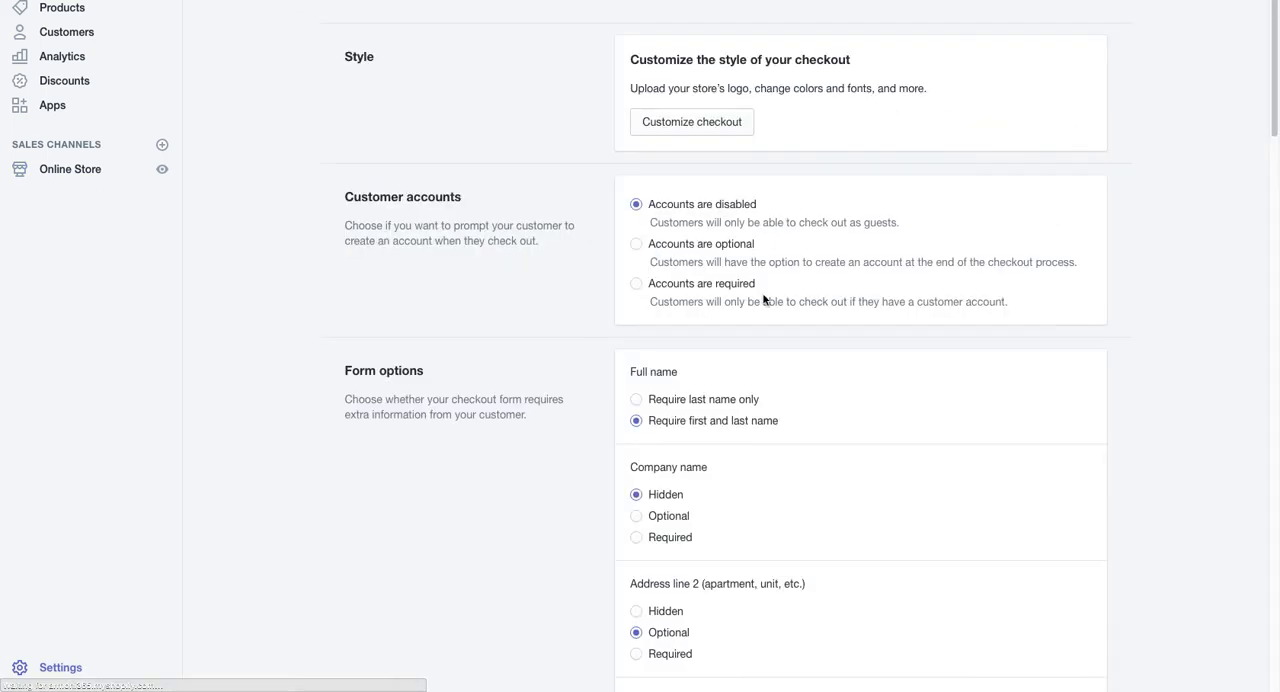
scroll("down", 3)
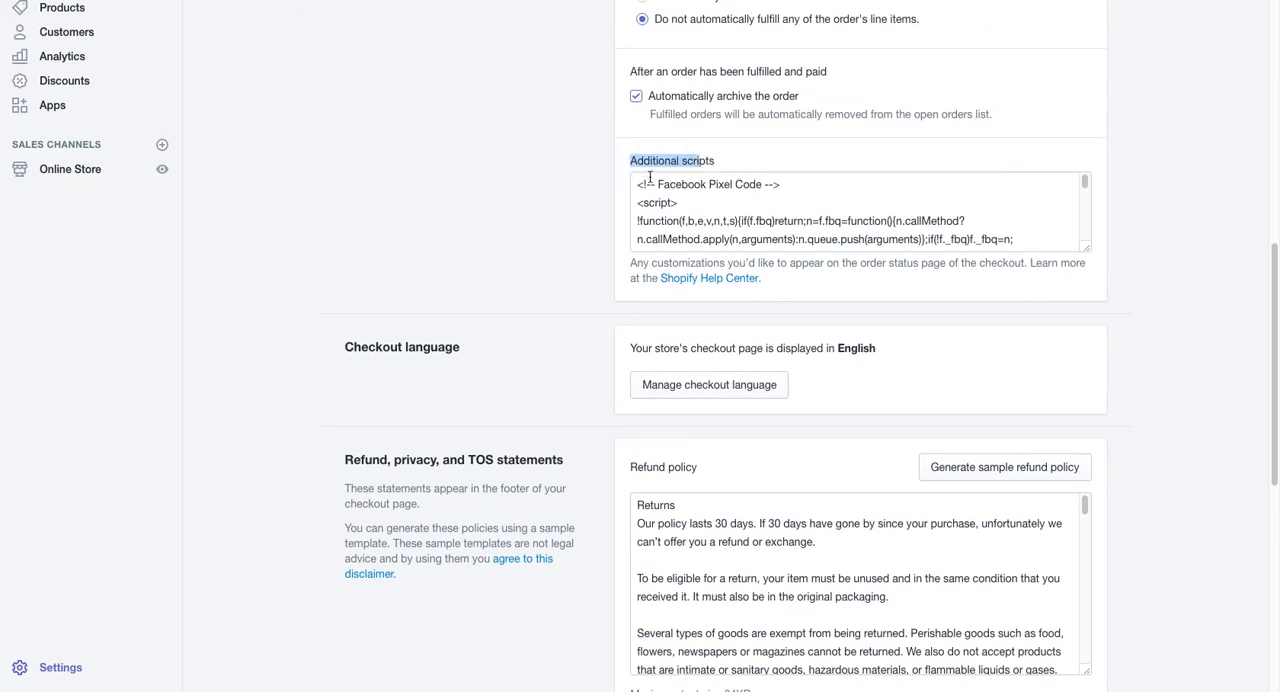
key("ctrl+a")
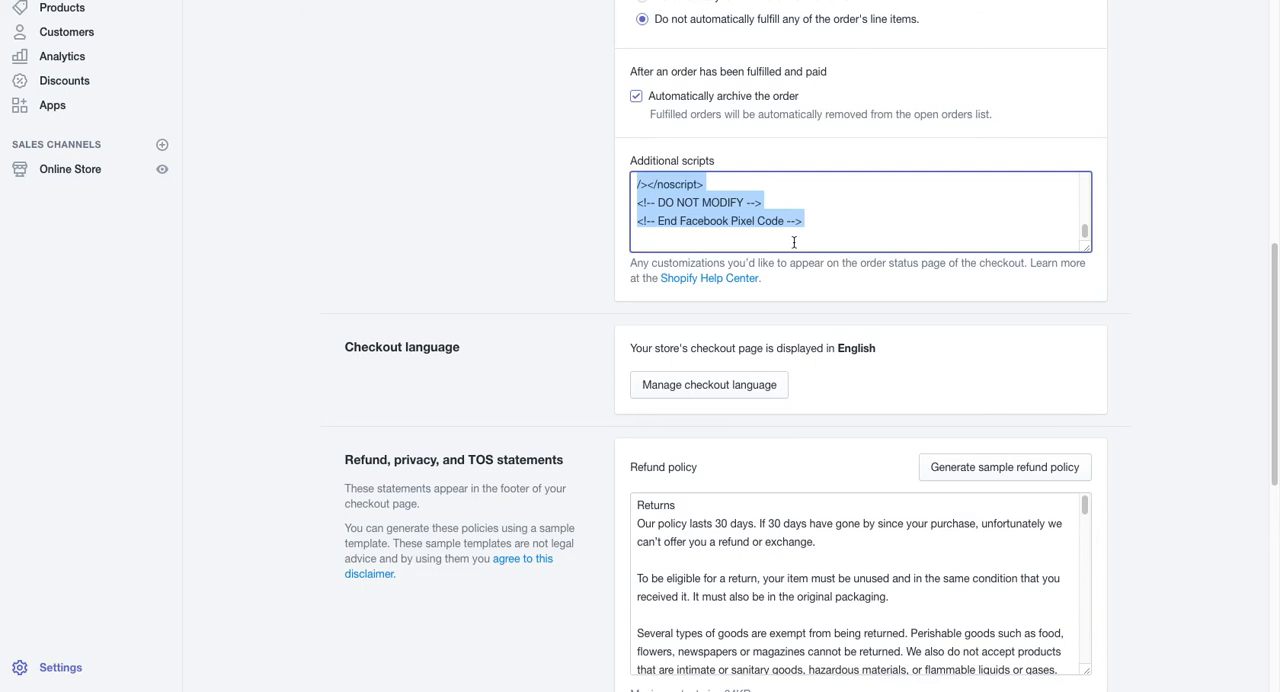
scroll("down", 3)
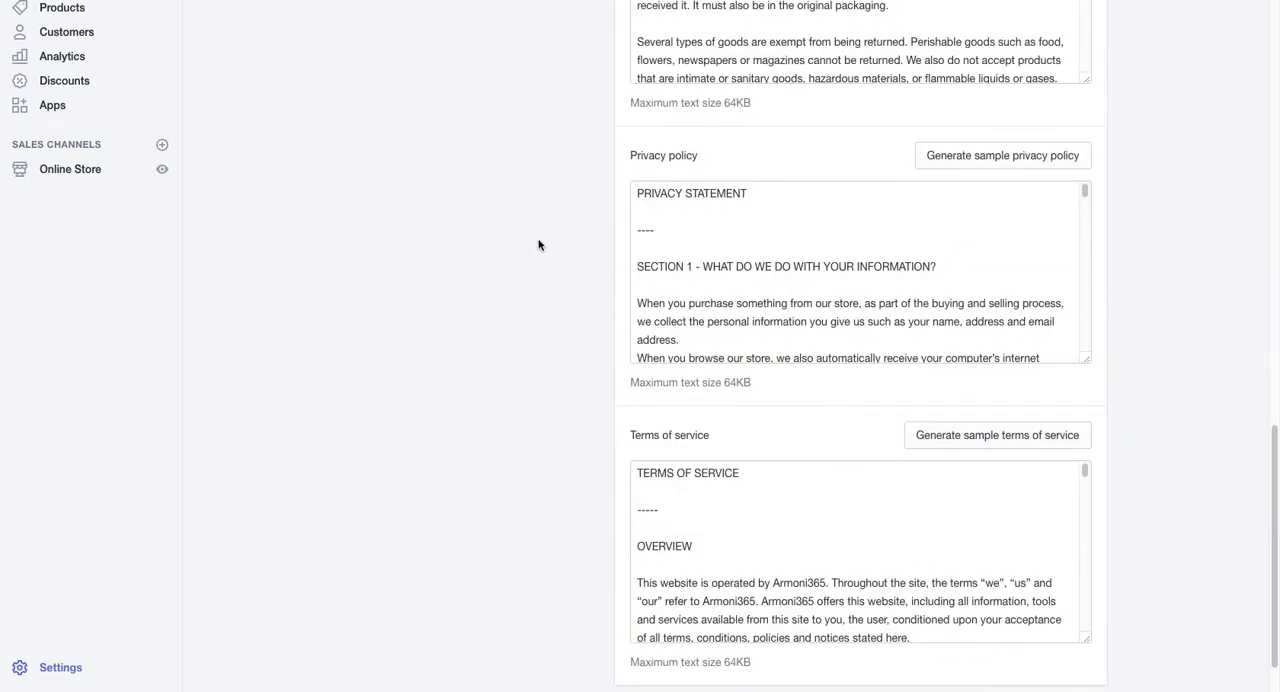
scroll("up", 3)
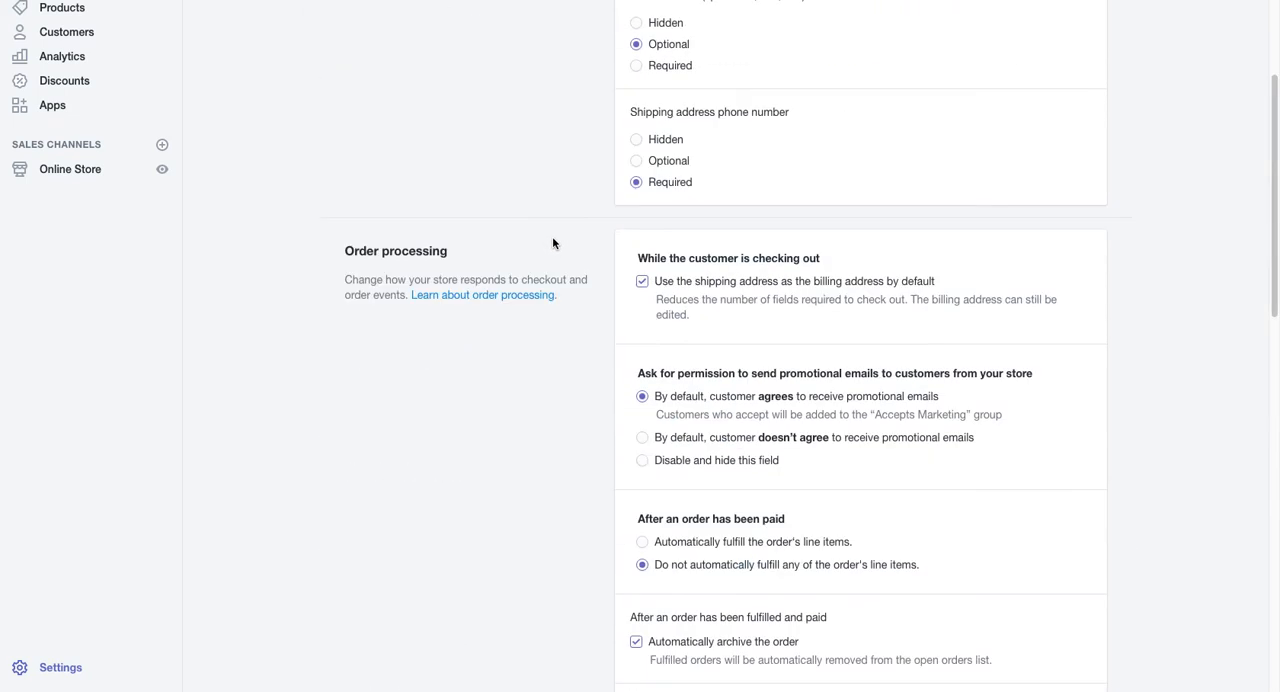
scroll("up", 3)
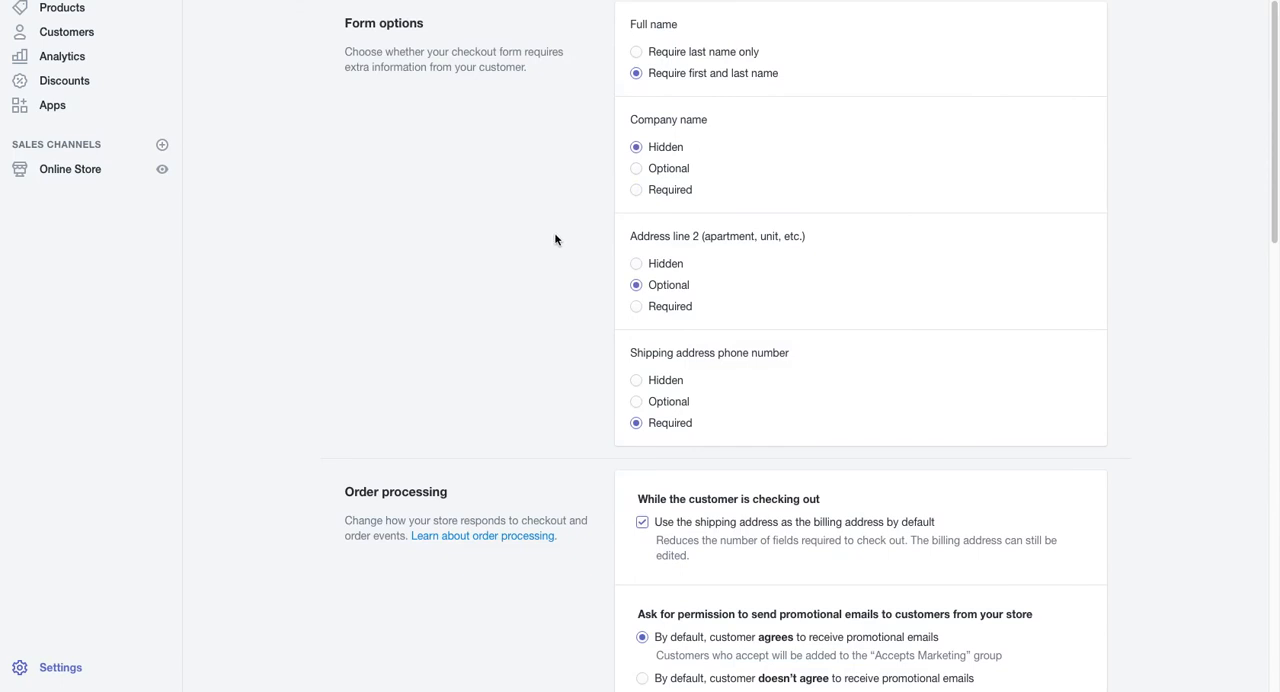